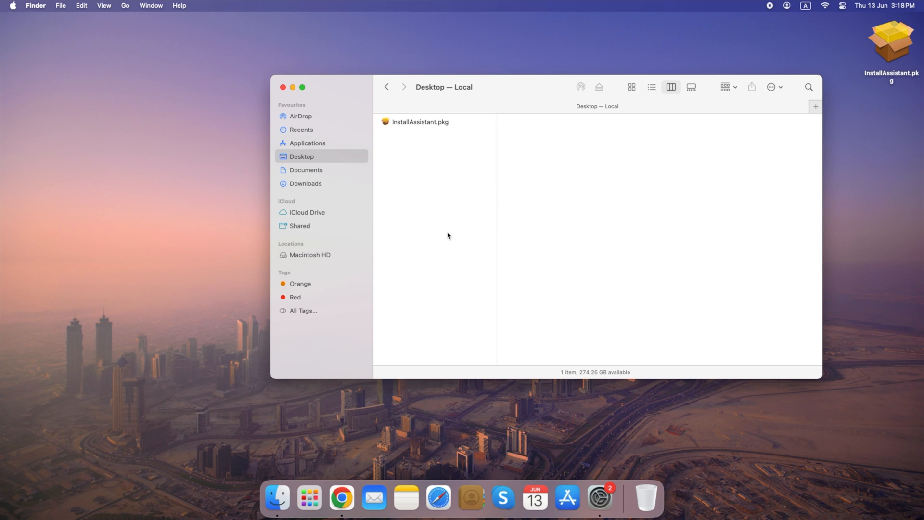
# Open InstallAssistant.pkg in Installer, continue past the introduction and start the standard install.
pyautogui.doubleClick(421, 122)
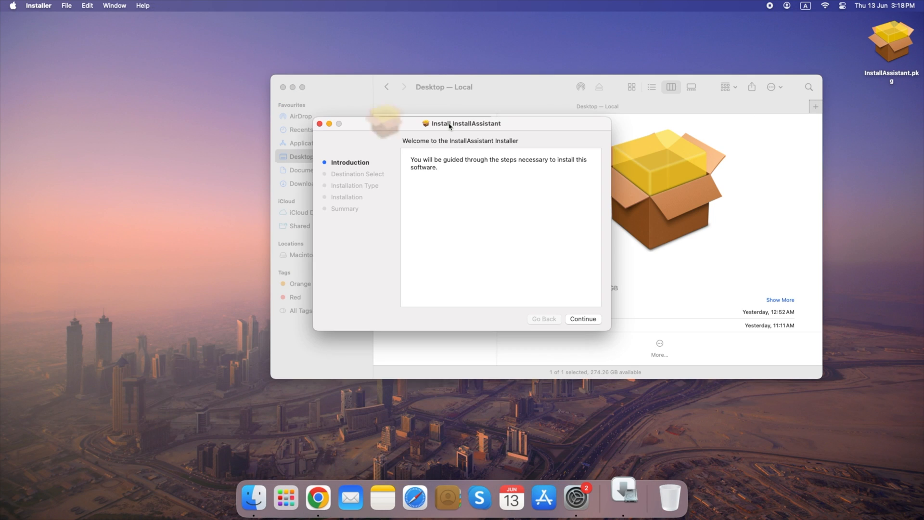
pyautogui.moveTo(558, 208)
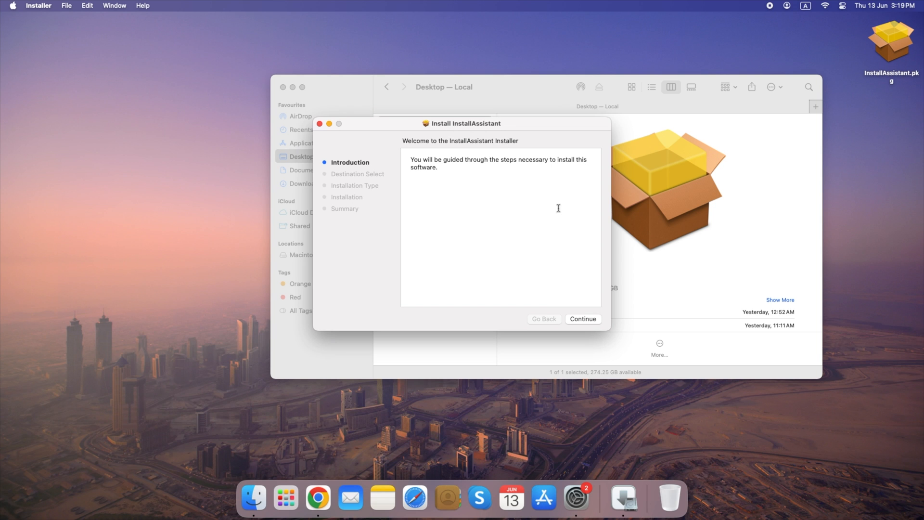
pyautogui.click(583, 319)
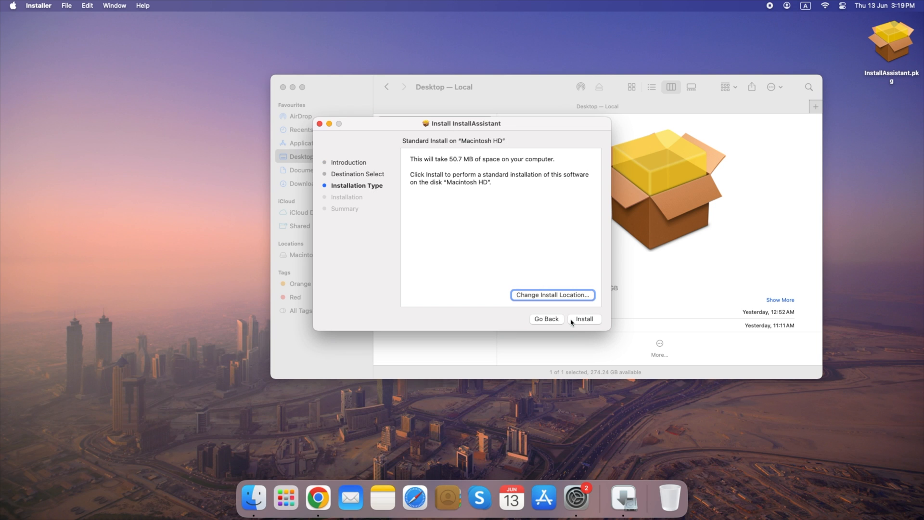
pyautogui.click(584, 319)
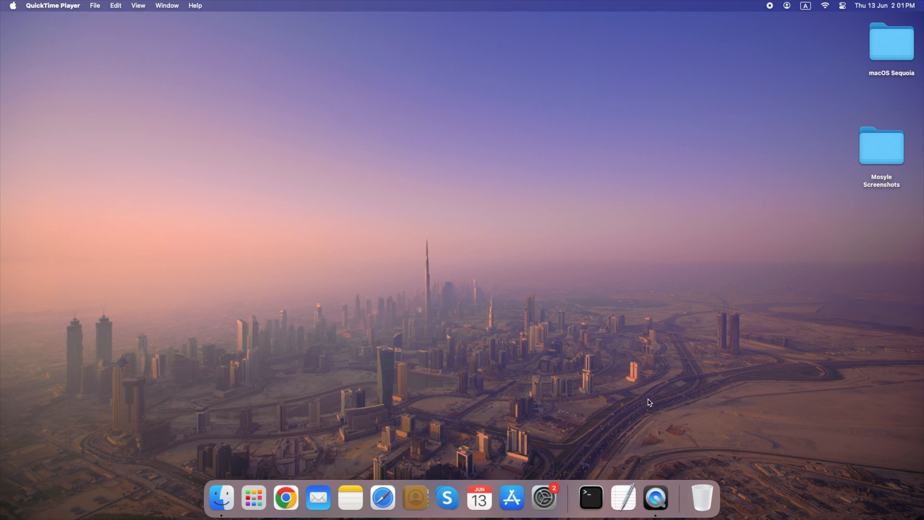
# Launch the macOS 15 beta installer and agree to the software licence.
pyautogui.click(254, 498)
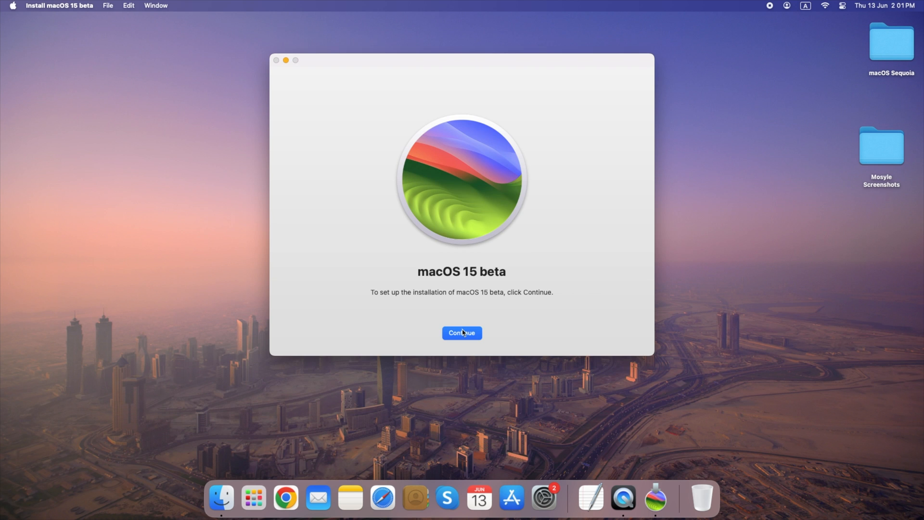
pyautogui.click(461, 332)
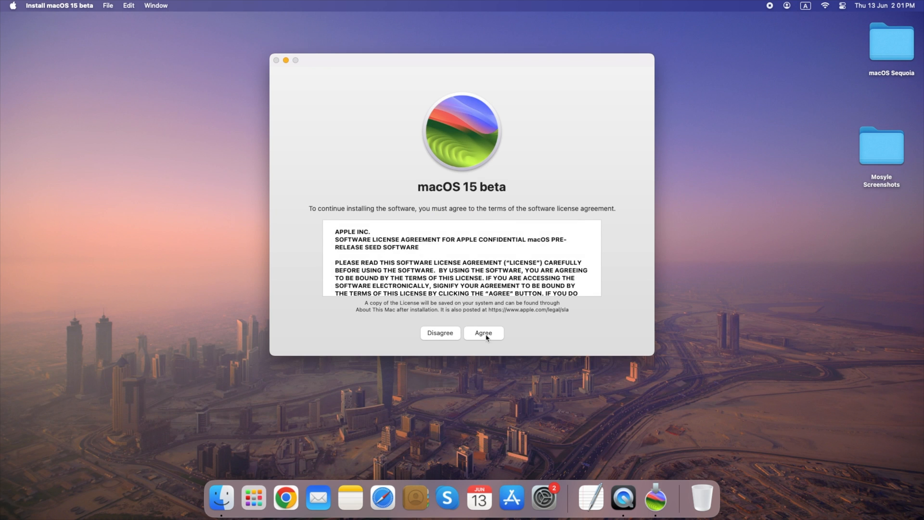
pyautogui.click(483, 333)
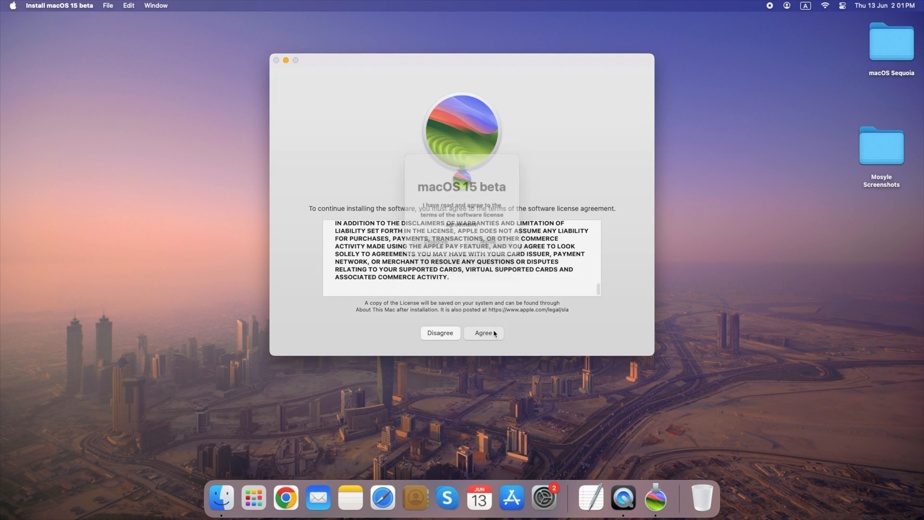
pyautogui.click(483, 332)
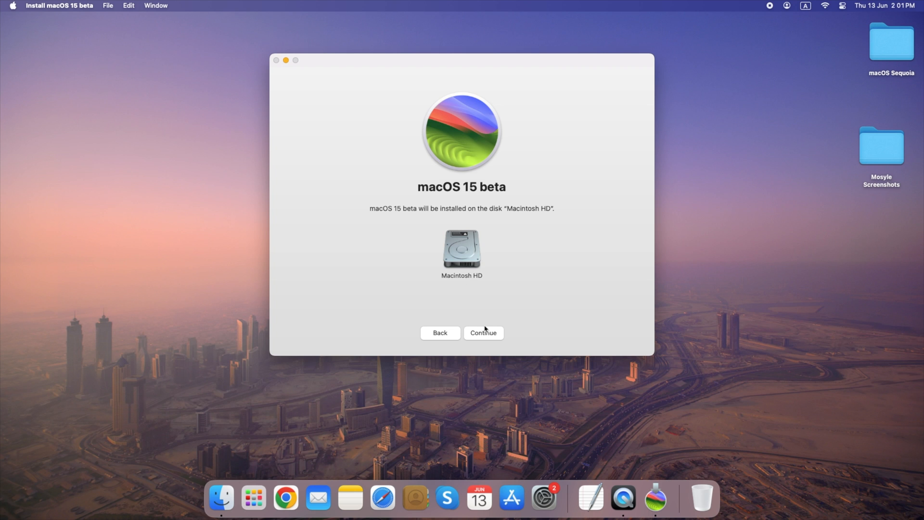
# Choose Macintosh HD, authorise as administrator and restart the Mac to install.
pyautogui.click(482, 333)
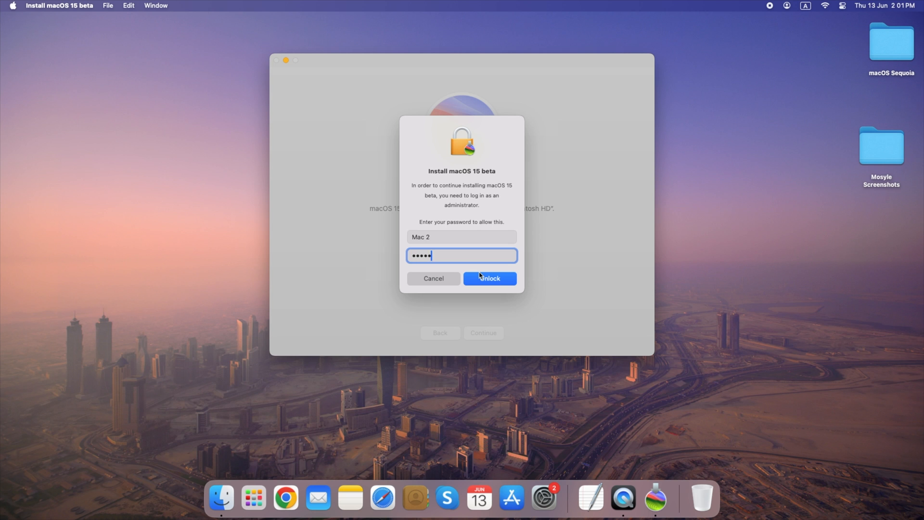
pyautogui.click(489, 278)
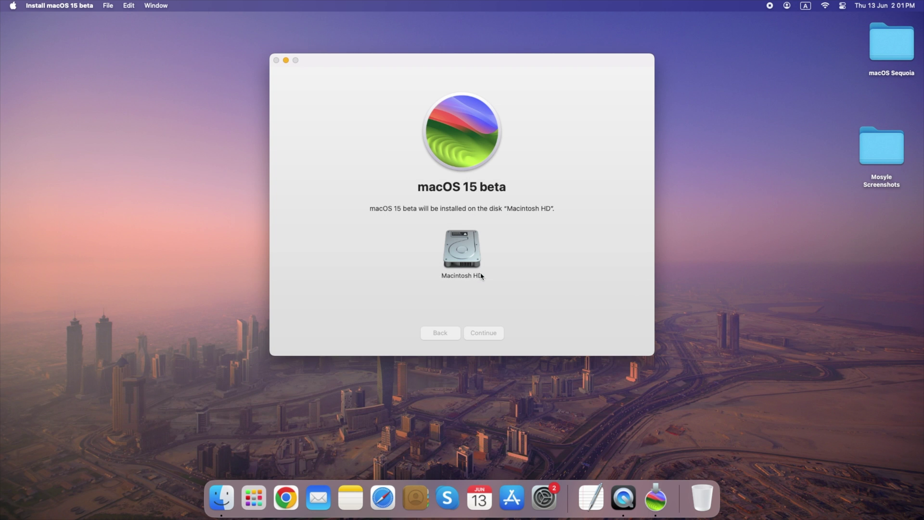
pyautogui.click(482, 333)
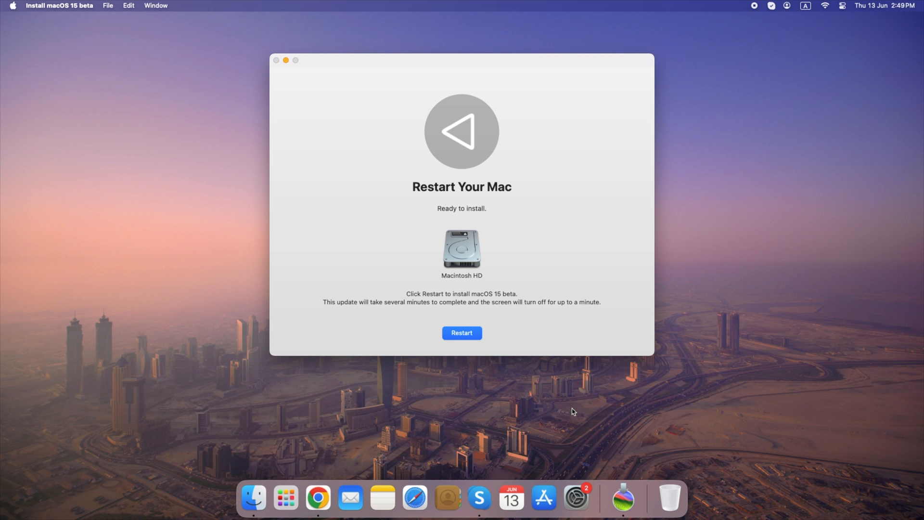
pyautogui.moveTo(479, 336)
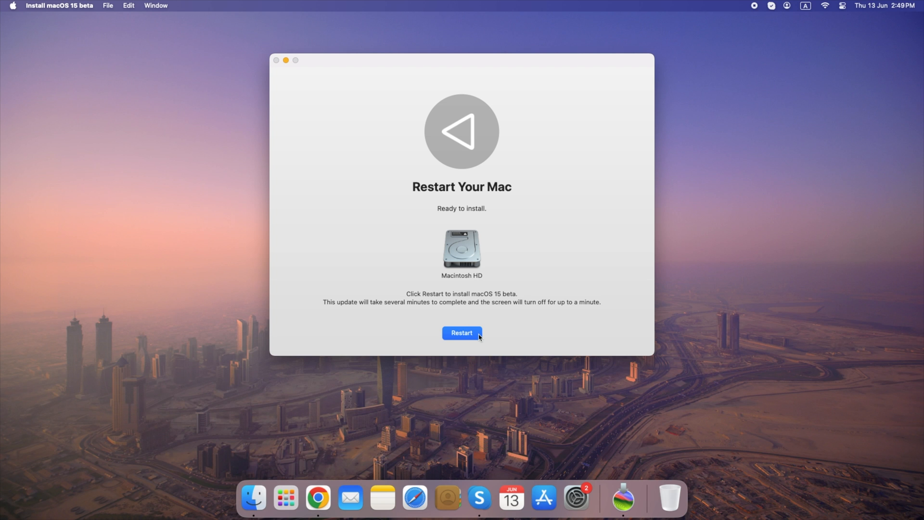
pyautogui.click(461, 332)
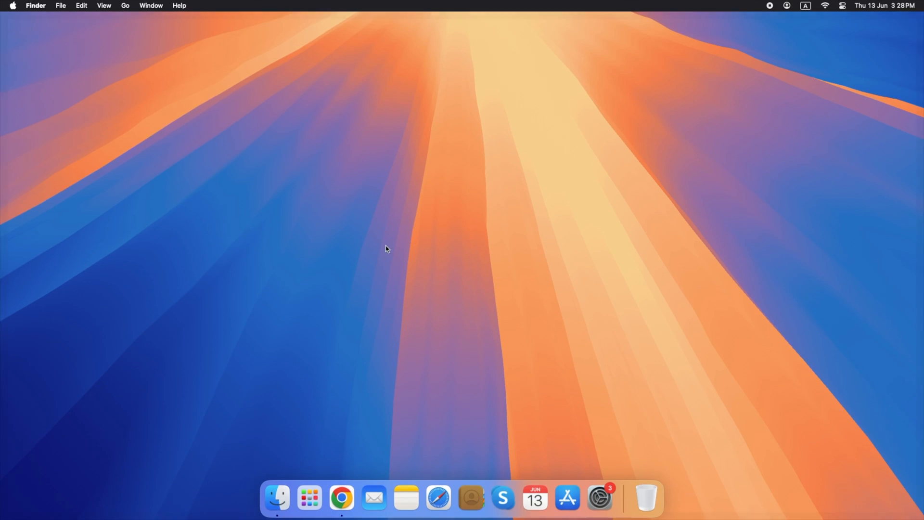
pyautogui.moveTo(600, 498)
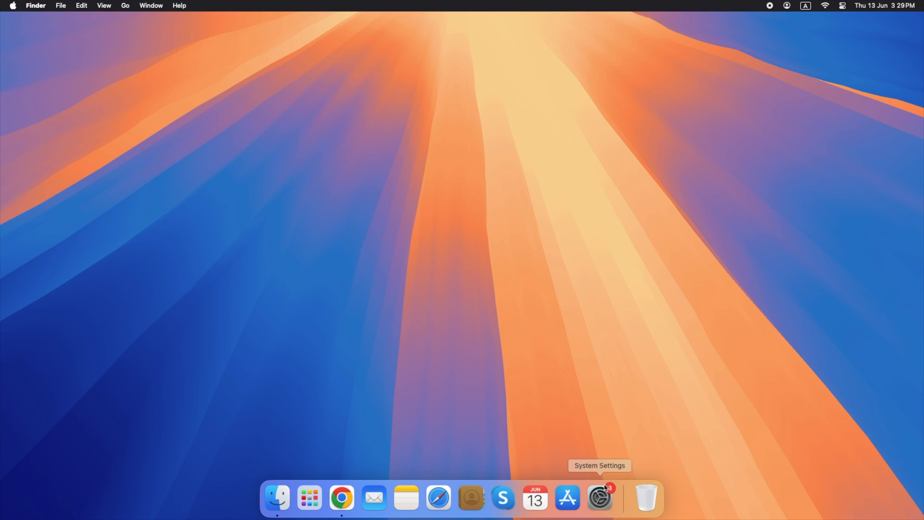
# Launch an app from the Dock on the new Sequoia desktop.
pyautogui.click(599, 497)
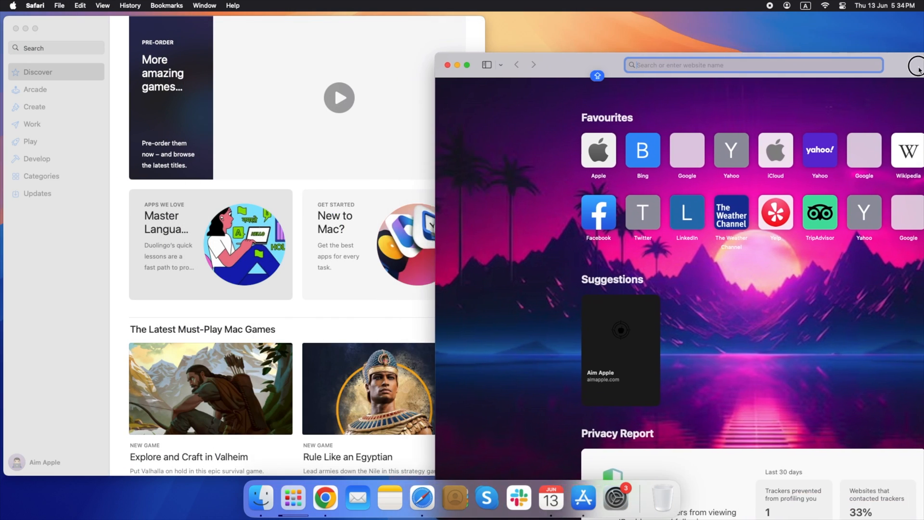
# Bring Safari forward and tile it into the right half beside the App Store.
pyautogui.click(551, 497)
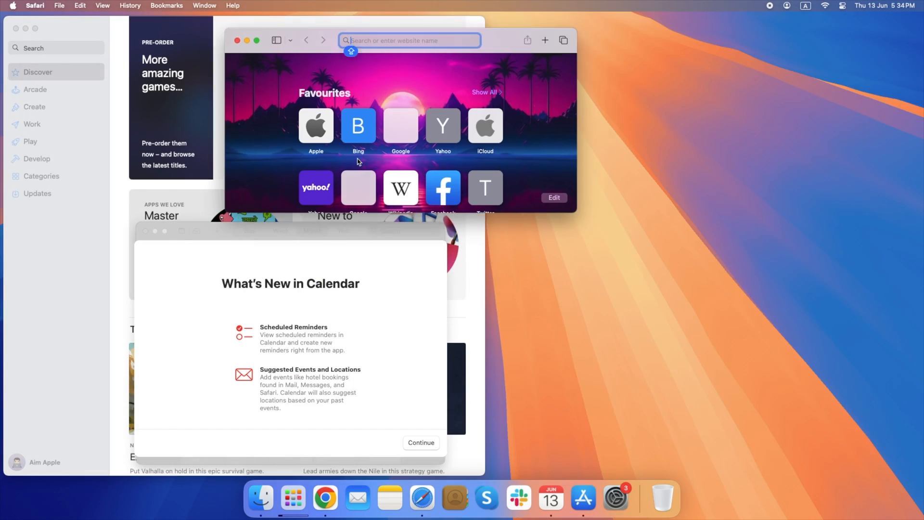
pyautogui.click(550, 497)
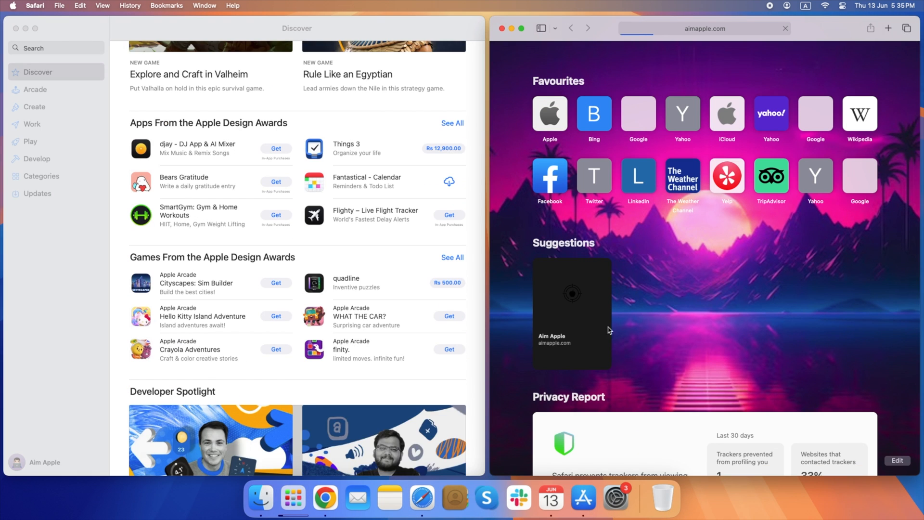
pyautogui.click(571, 312)
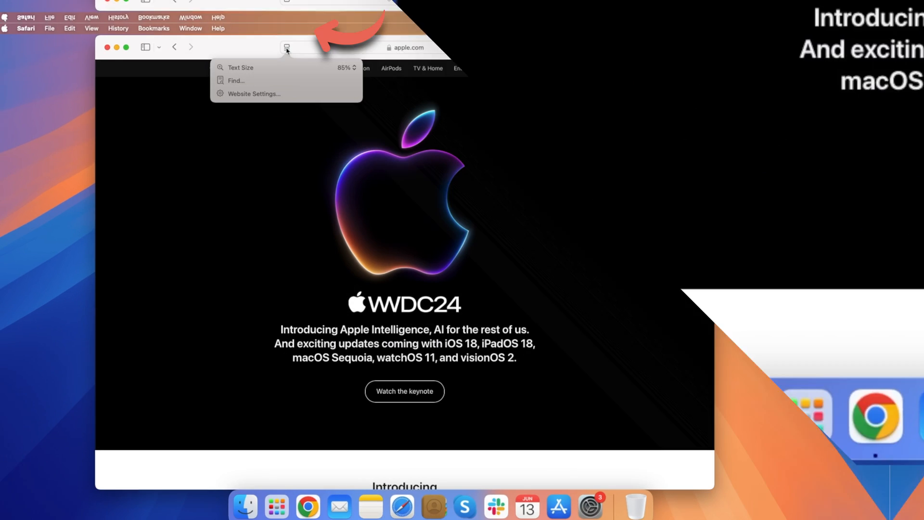
# Find 'iOS 18' on the apple.com page and step through the matches.
pyautogui.click(235, 81)
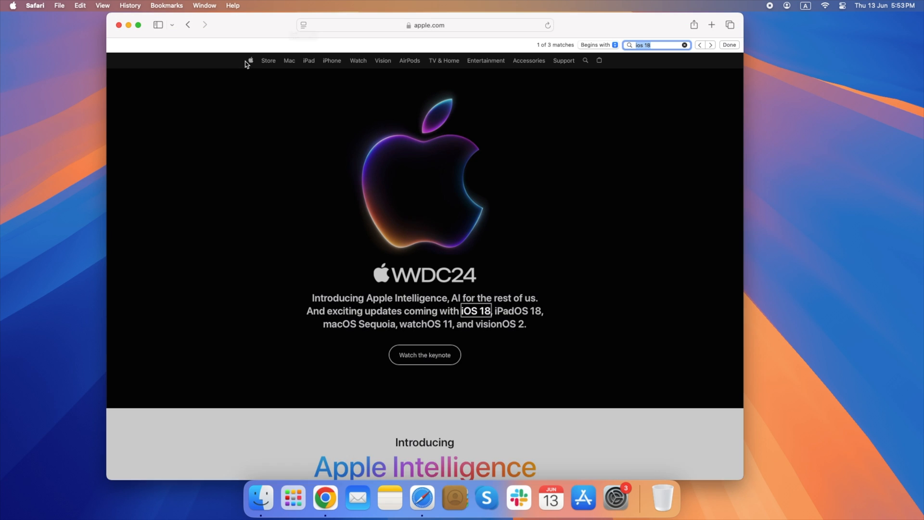
pyautogui.click(710, 46)
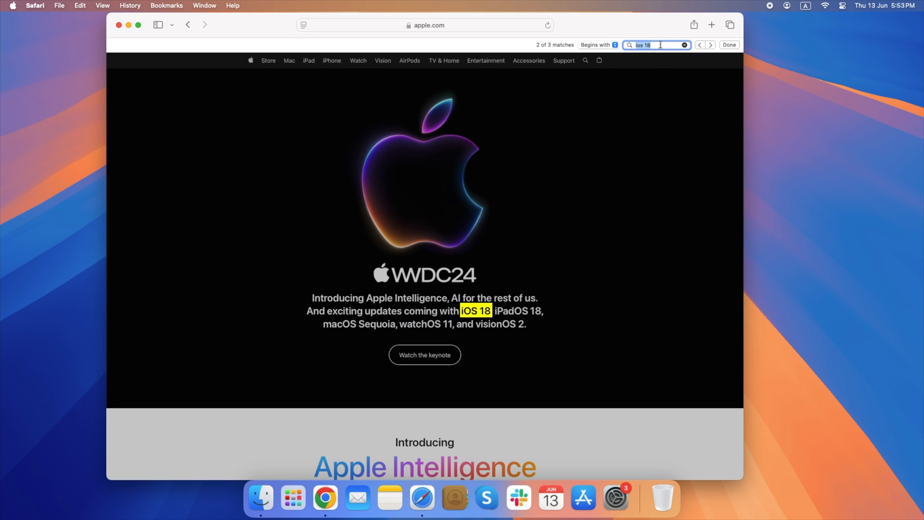
pyautogui.click(711, 46)
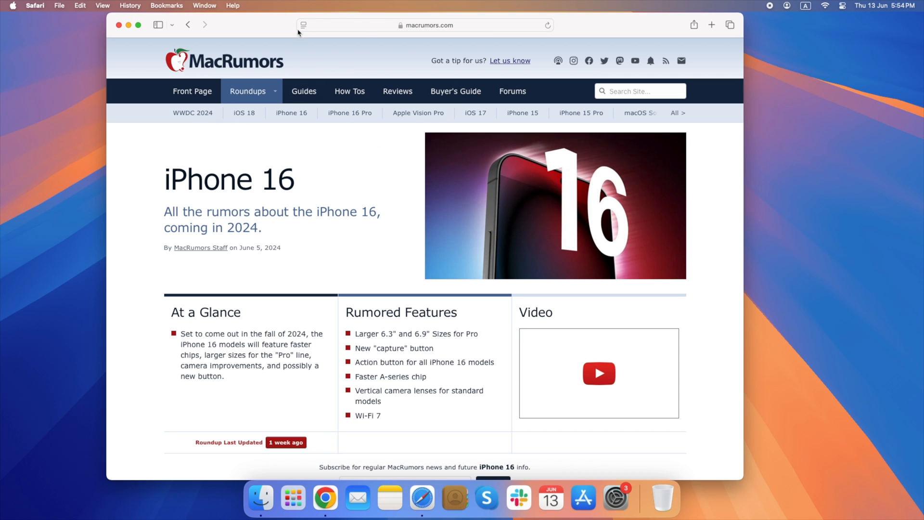
# Show the MacRumors iPhone 16 article in Reader view and scroll through it.
pyautogui.click(303, 25)
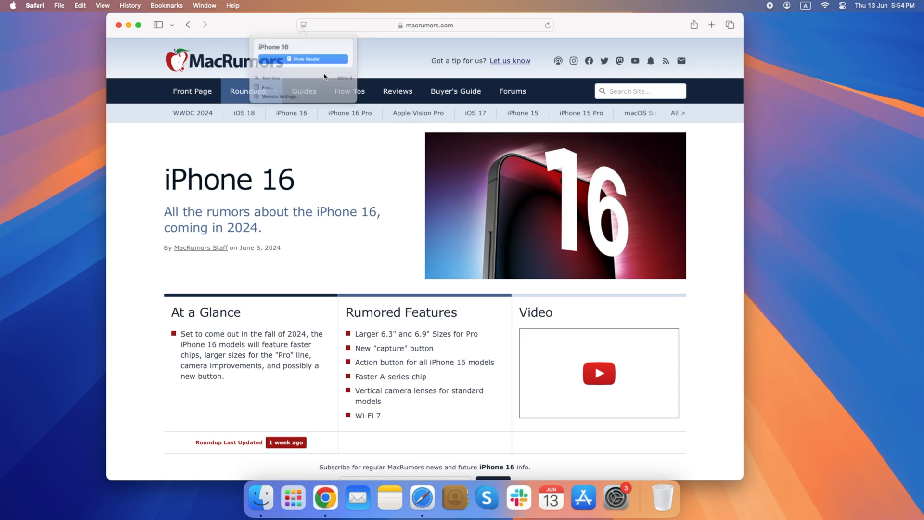
pyautogui.click(305, 58)
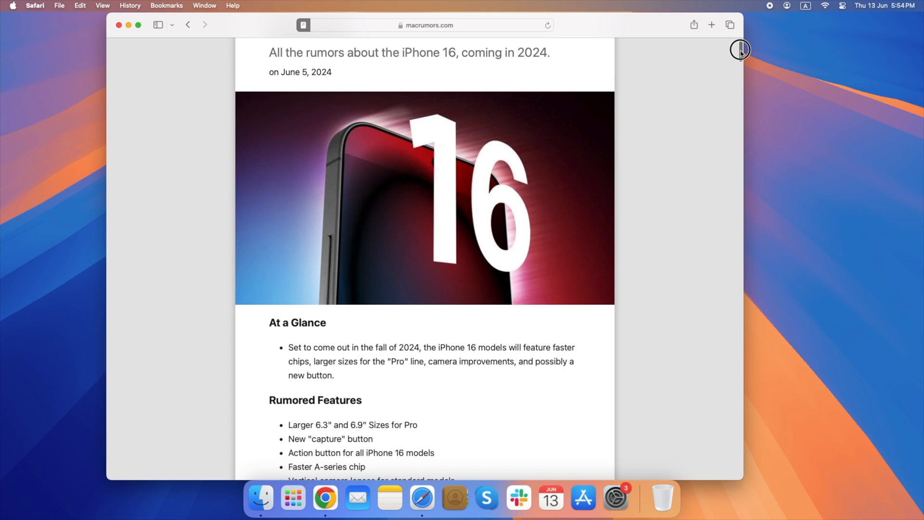
pyautogui.scroll(-3)
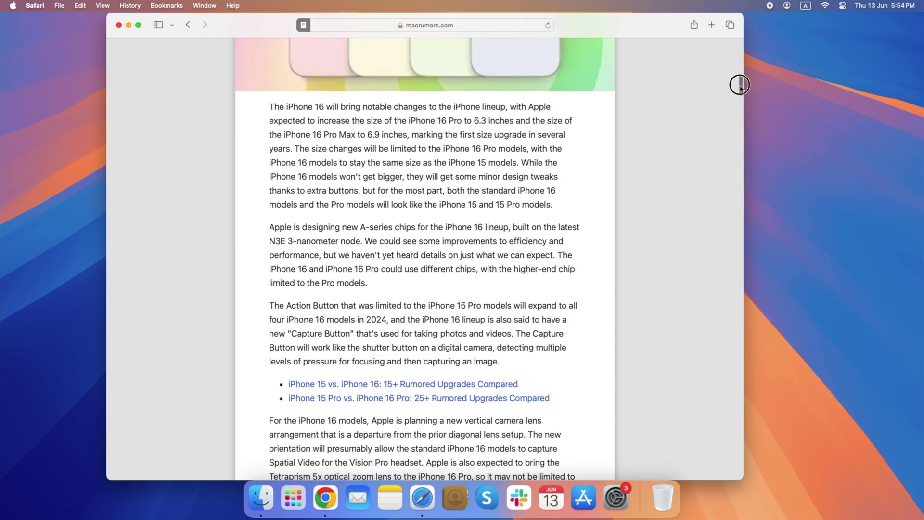
pyautogui.scroll(-3)
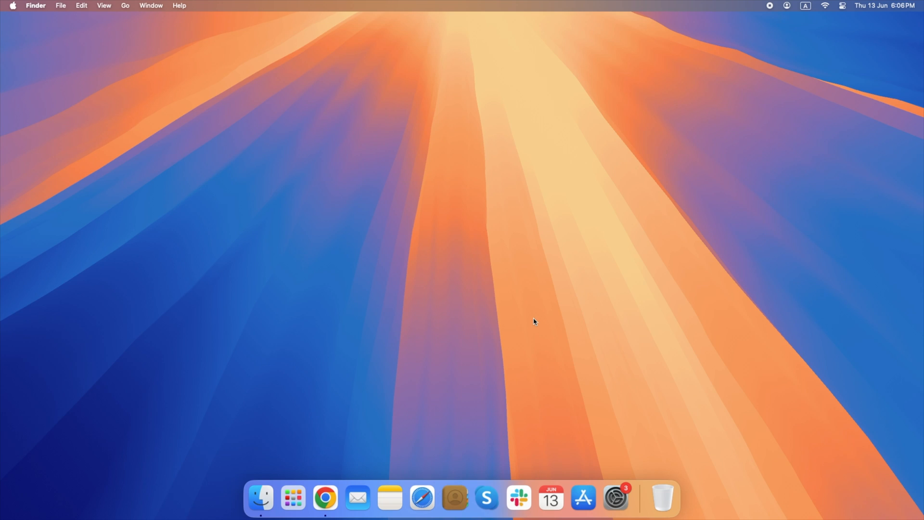
# Launch Passwords from Launchpad, unlock it with the account password and decline the Chrome extension.
pyautogui.click(293, 497)
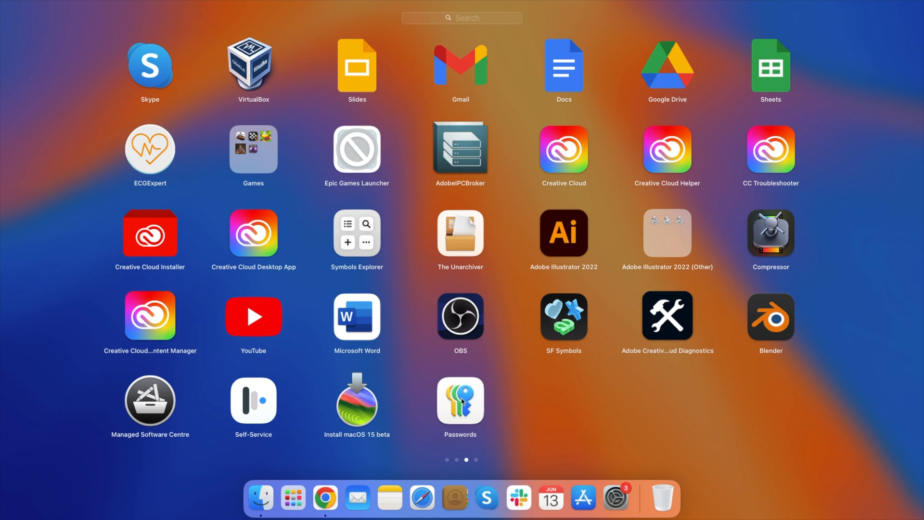
pyautogui.click(461, 398)
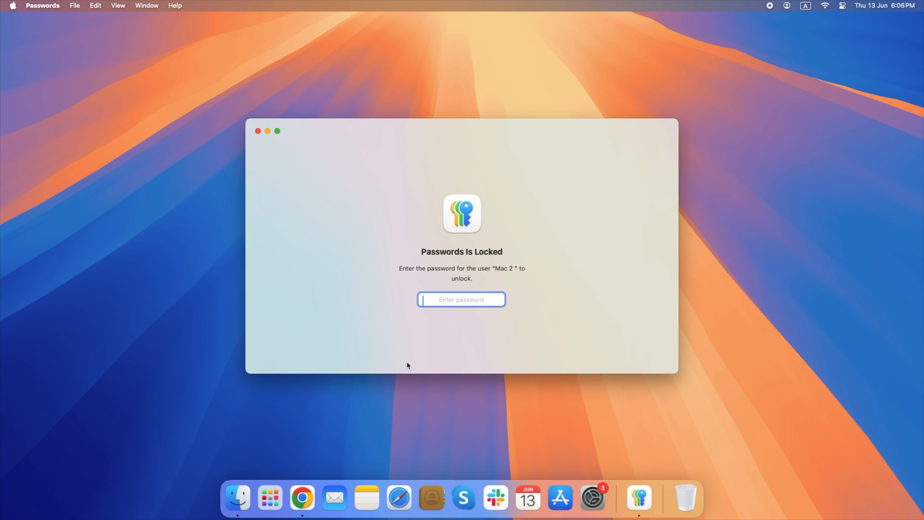
pyautogui.write('•')
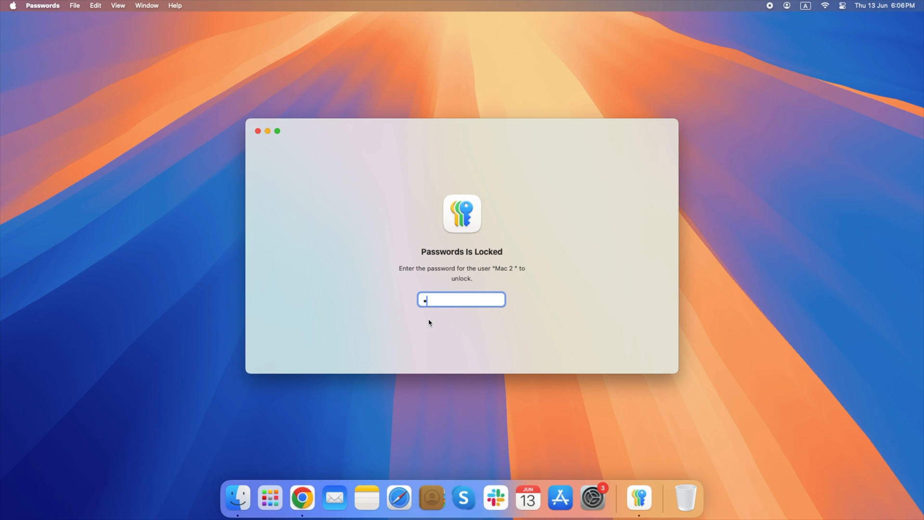
pyautogui.write('password')
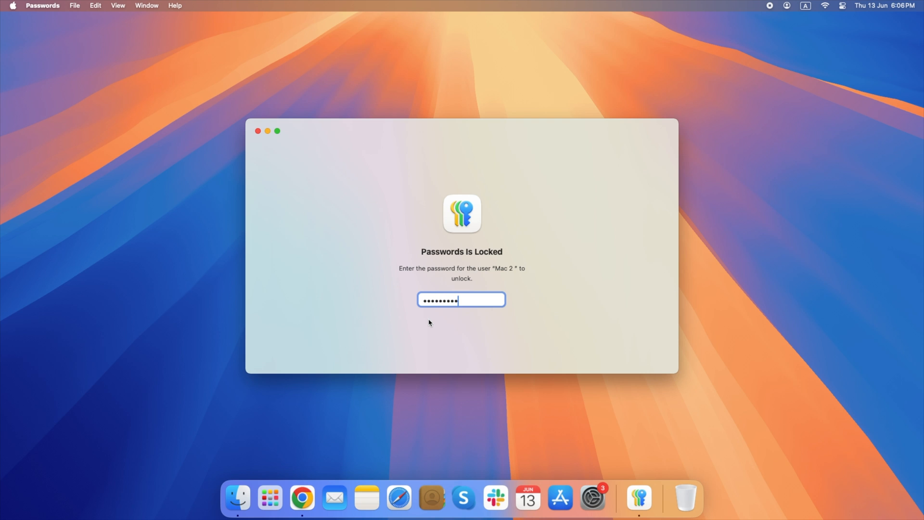
pyautogui.press('Return')
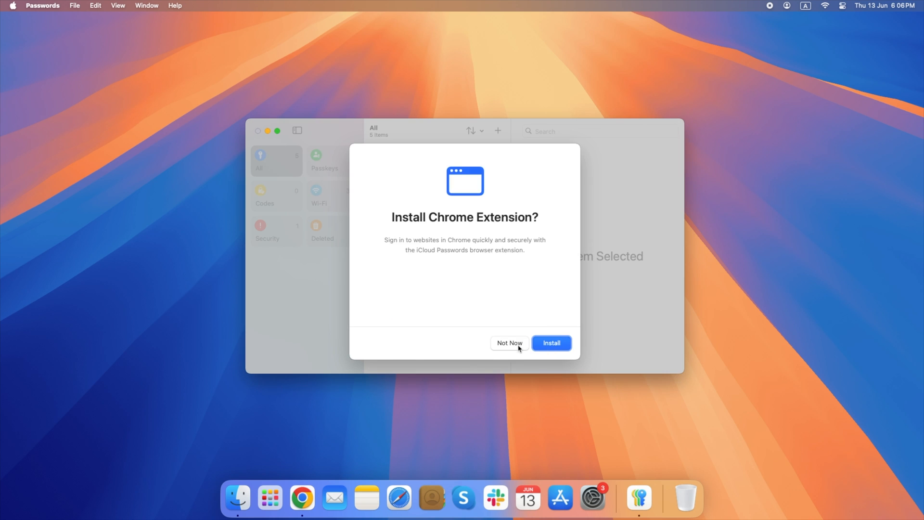
pyautogui.click(508, 343)
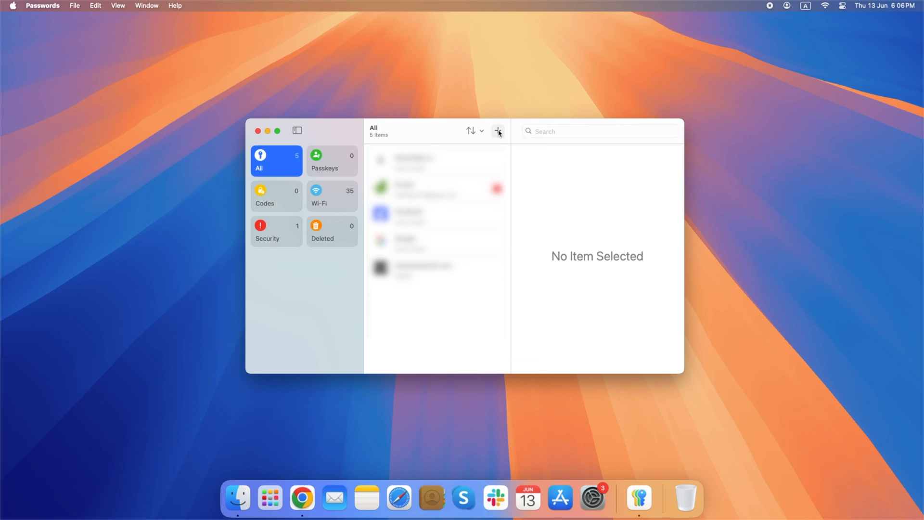
# Add and save a new 'Aim Apple' password entry.
pyautogui.click(497, 131)
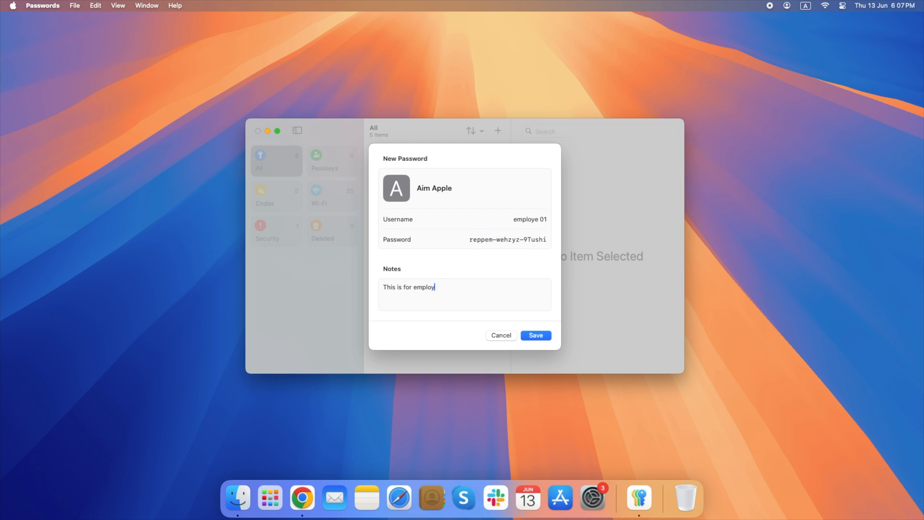
pyautogui.click(535, 335)
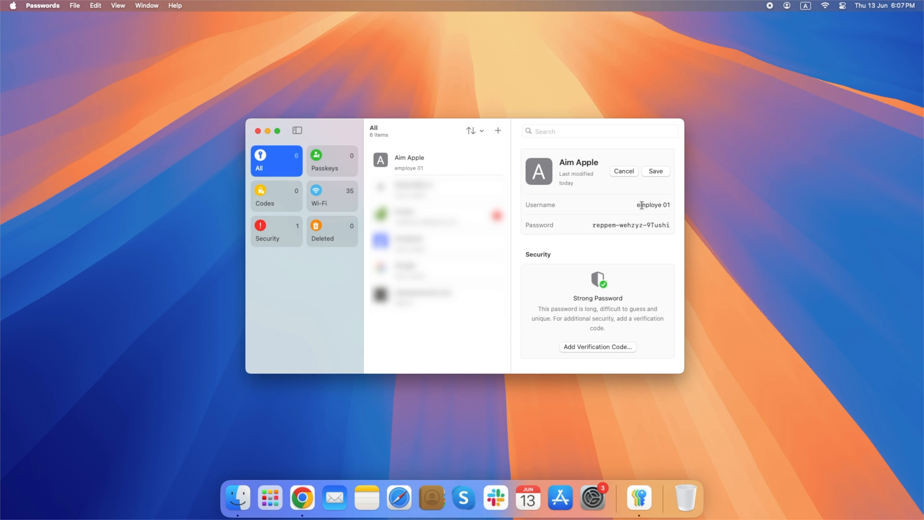
pyautogui.click(655, 171)
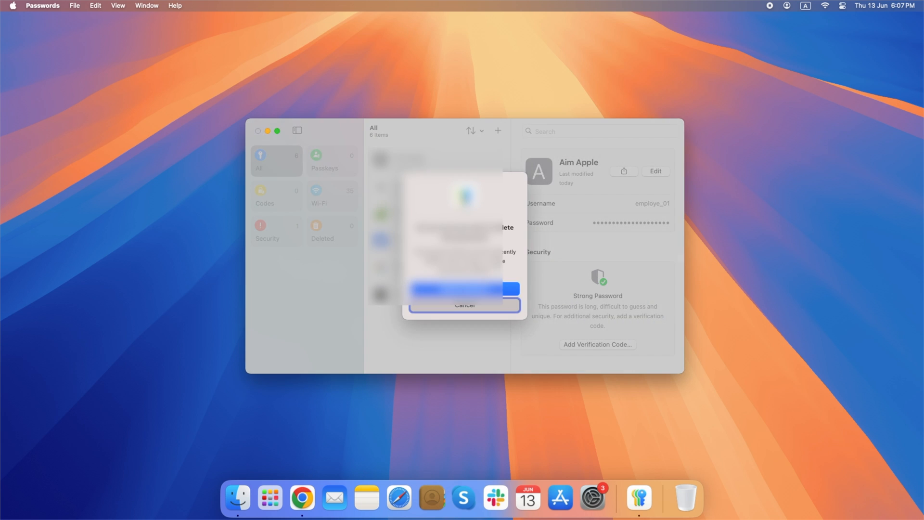
# Browse Passkeys, Recently Deleted and All, then permanently delete the Aim Apple entry.
pyautogui.click(331, 161)
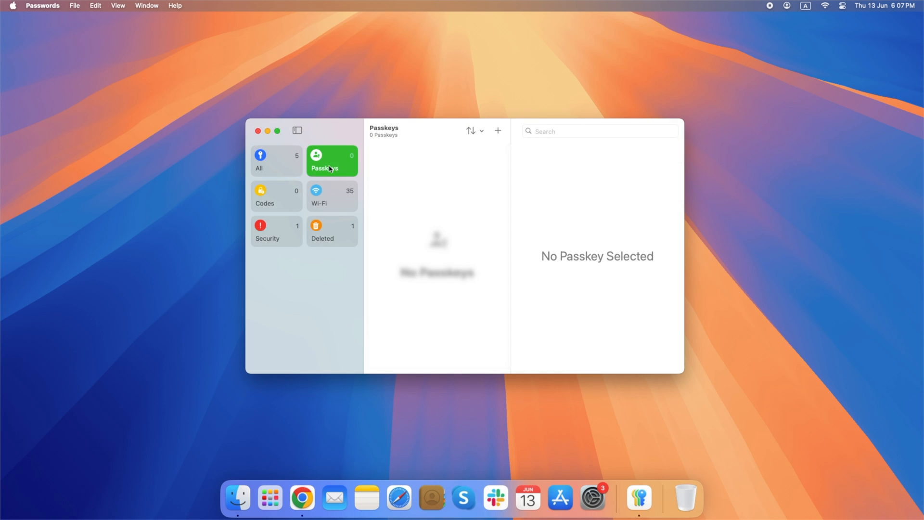
pyautogui.click(331, 231)
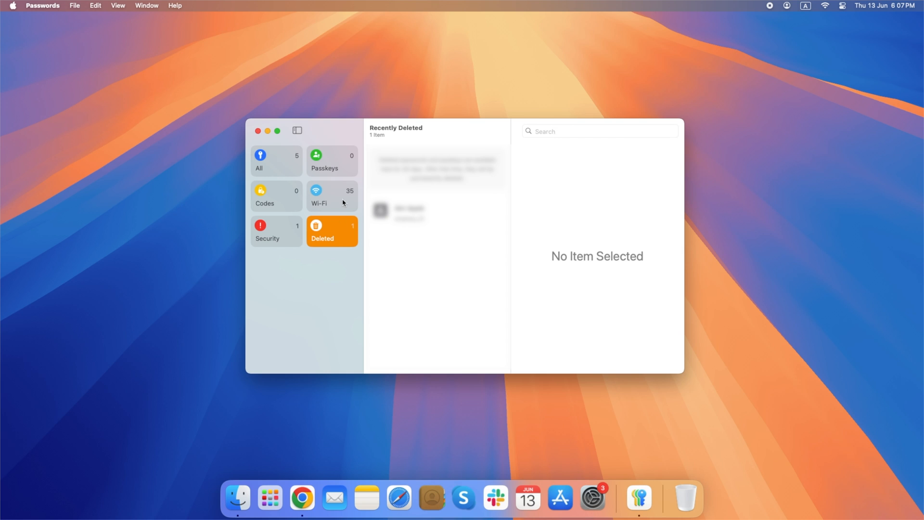
pyautogui.click(277, 161)
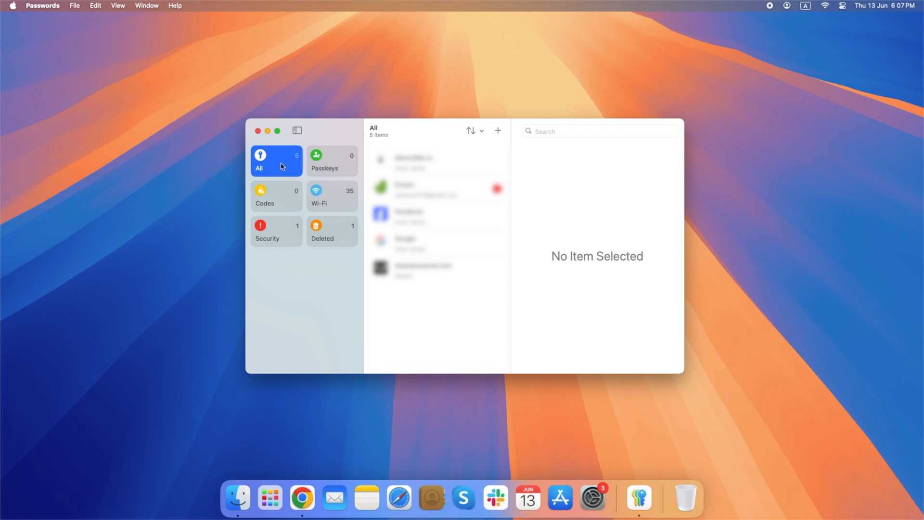
pyautogui.moveTo(542, 360)
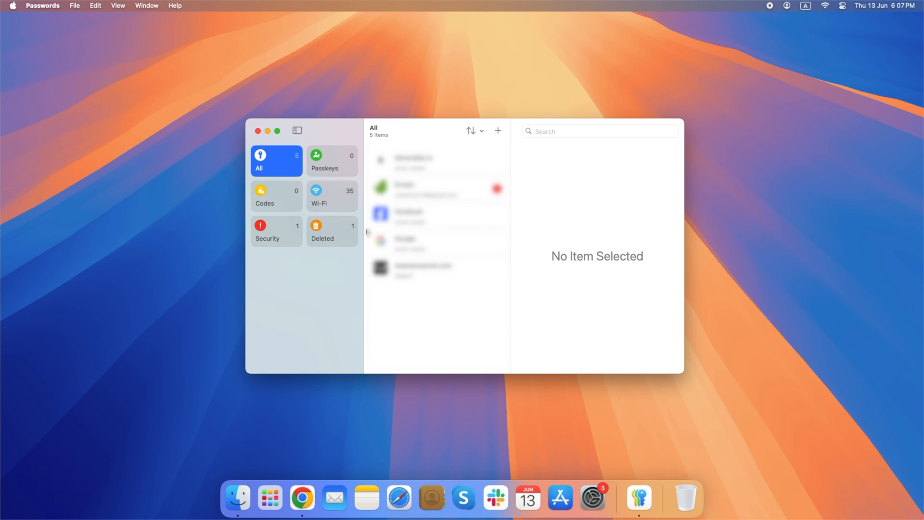
pyautogui.click(331, 230)
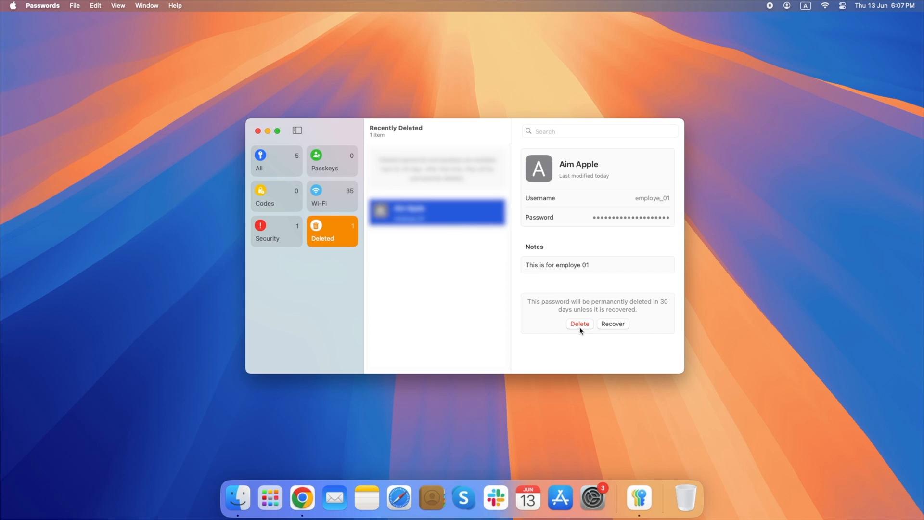
pyautogui.click(578, 324)
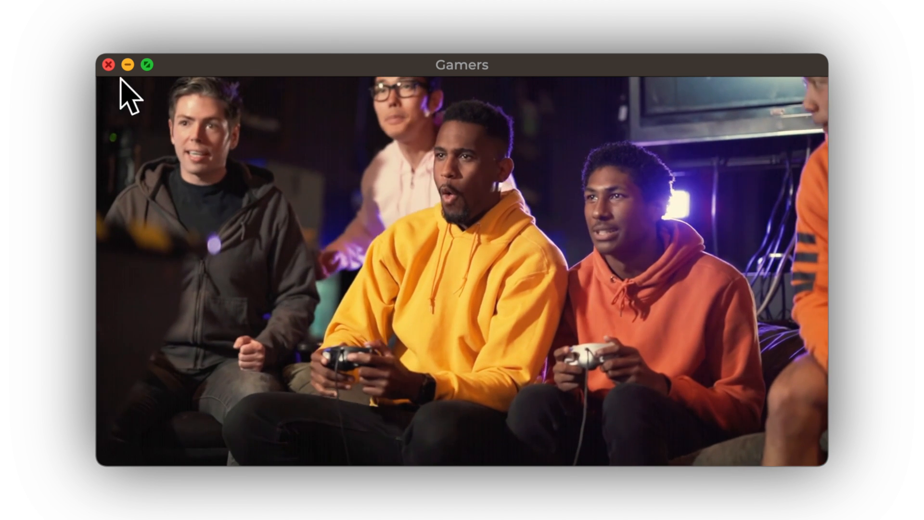
pyautogui.click(108, 65)
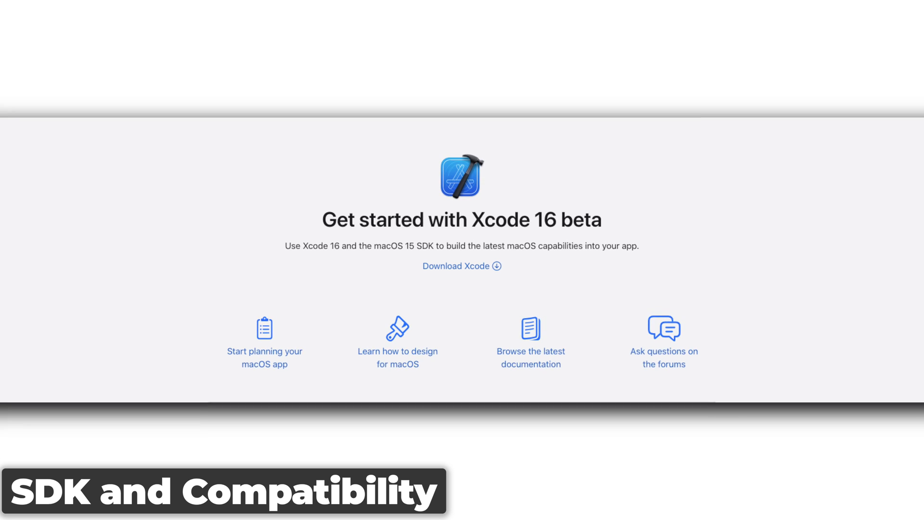
pyautogui.scroll(3)
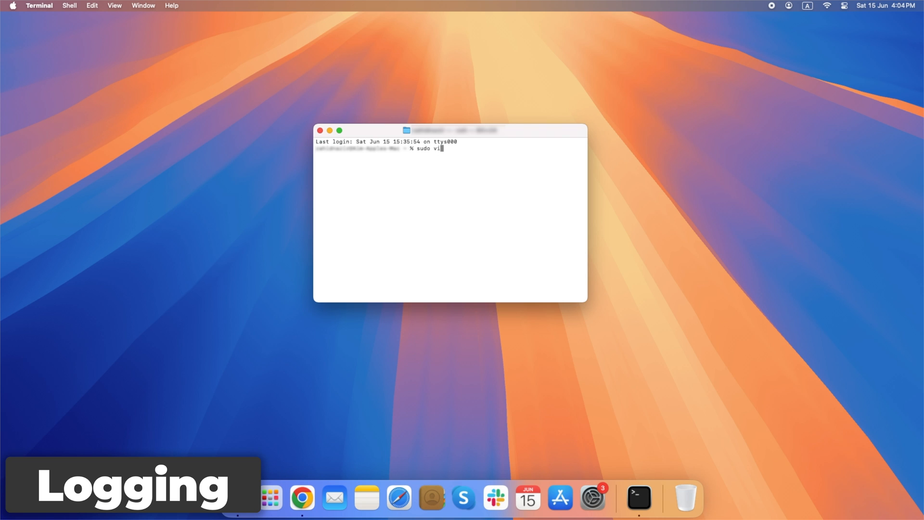
# Run sudo visudo to open /etc/sudoers in vi with root privileges.
pyautogui.press('Return')
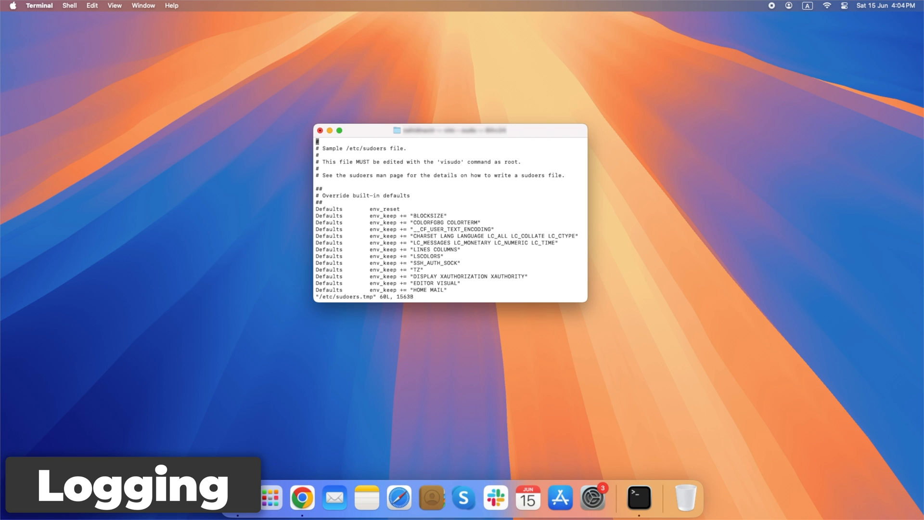